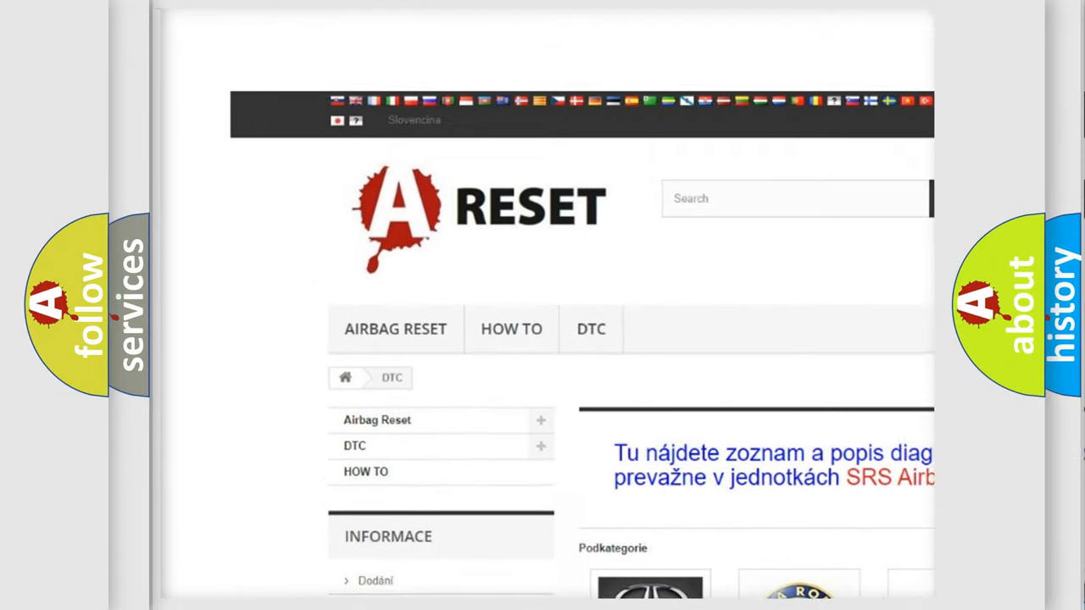
View the Alfa Romeo DTC page and browse its B-series through P-series airbag fault codes.
{"action": "scroll", "scroll_direction": "down", "scroll_amount": 3}
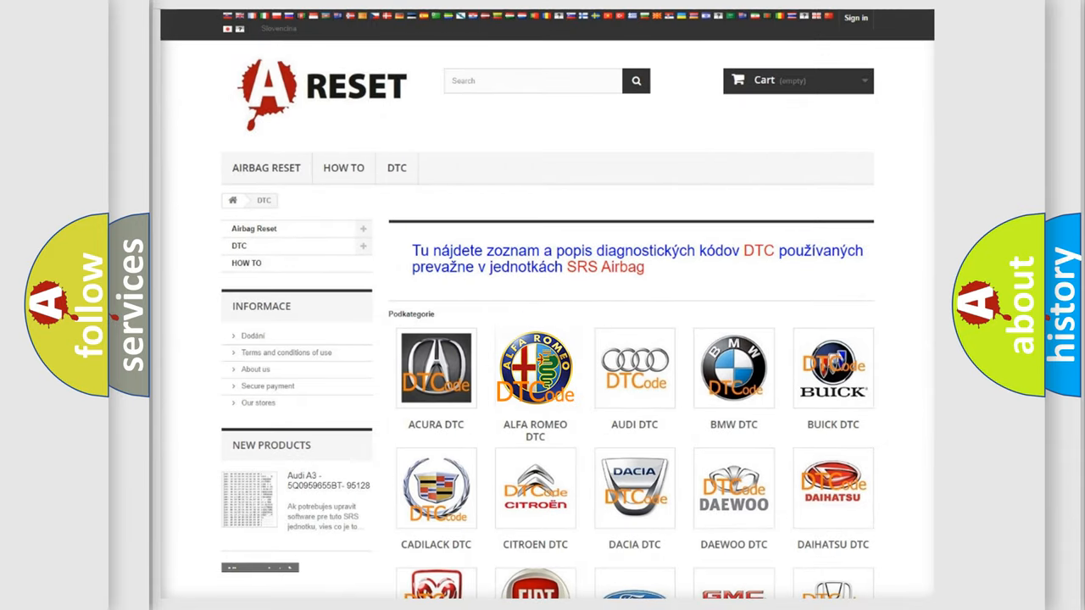
{"action": "left_click", "coordinate": [535, 368]}
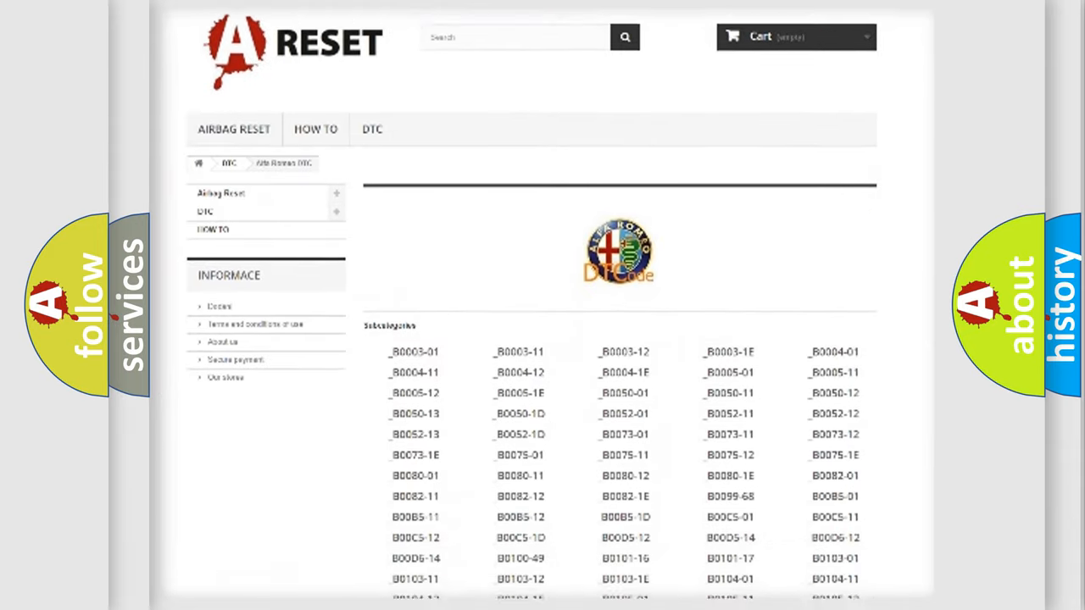
{"action": "scroll", "scroll_direction": "down", "scroll_amount": 3}
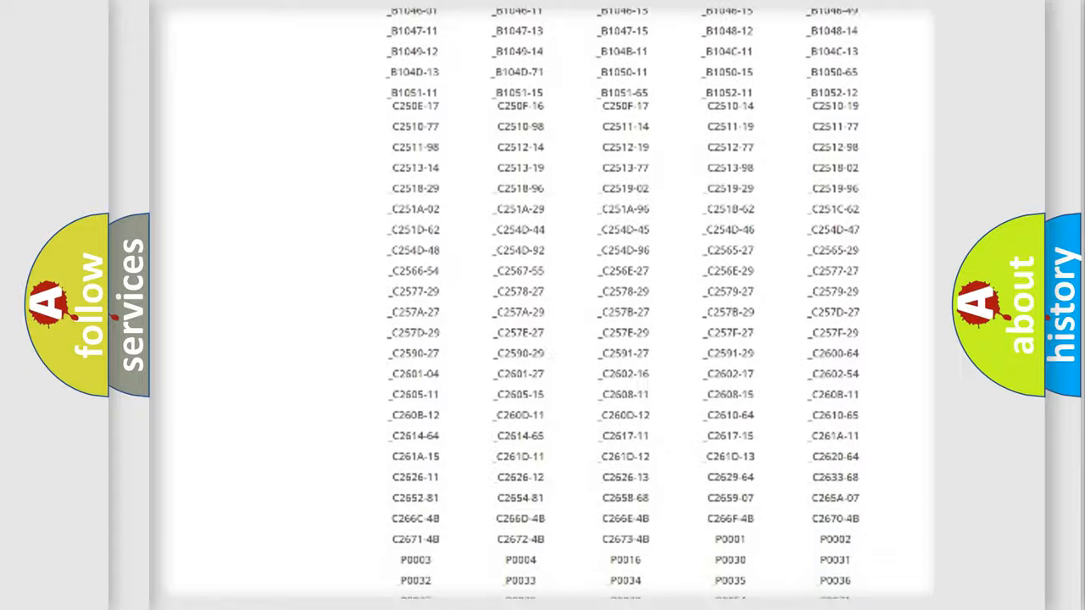